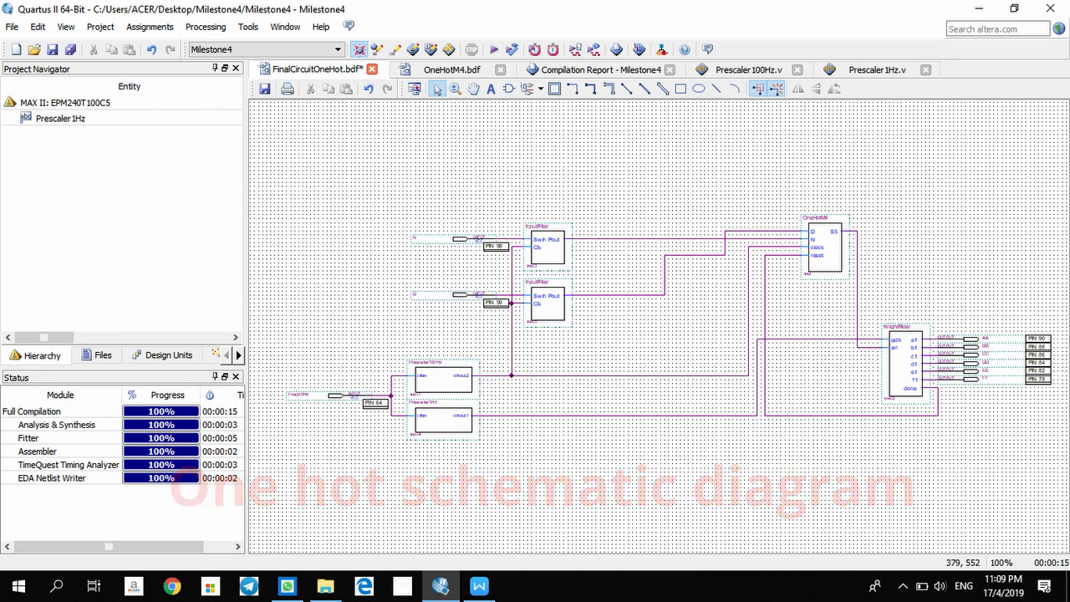
Switch from the one-hot schematic to the FinalCircuitBinary design and its BinaryTest.bdf submodule schematic
click(494, 70)
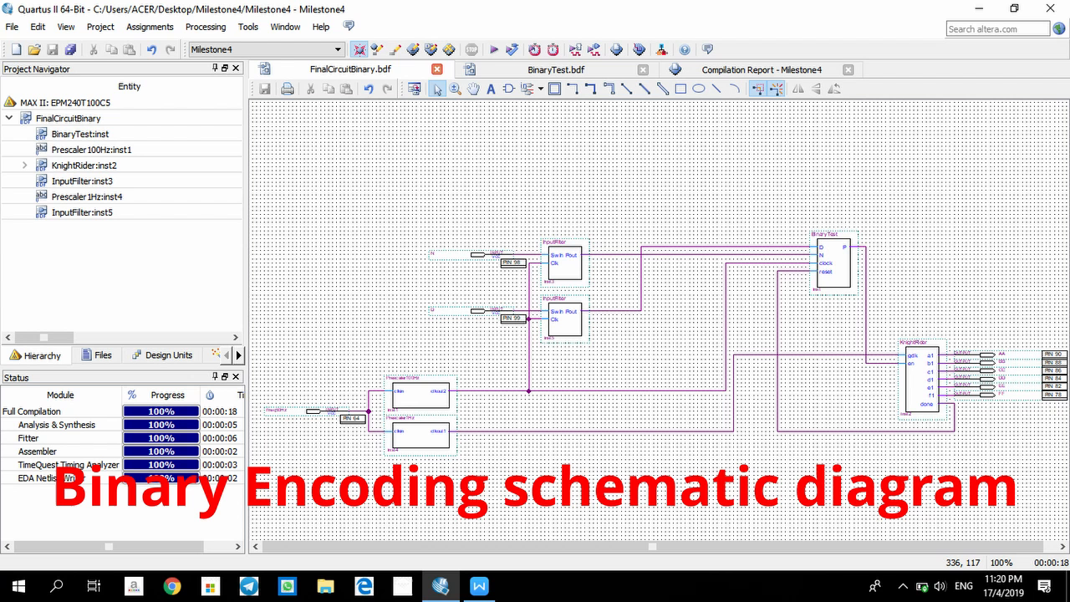
click(556, 70)
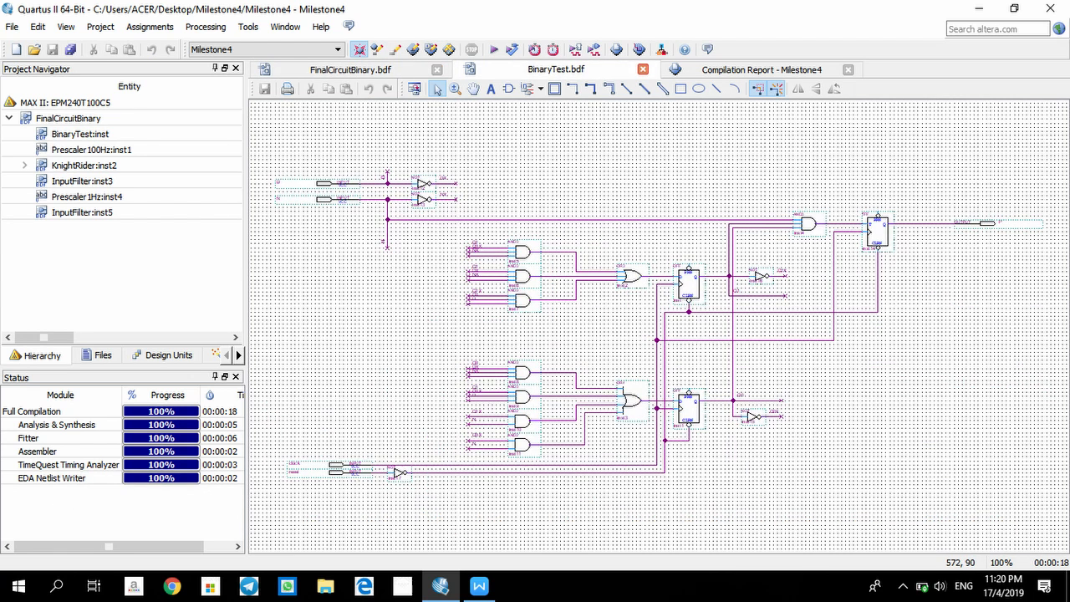